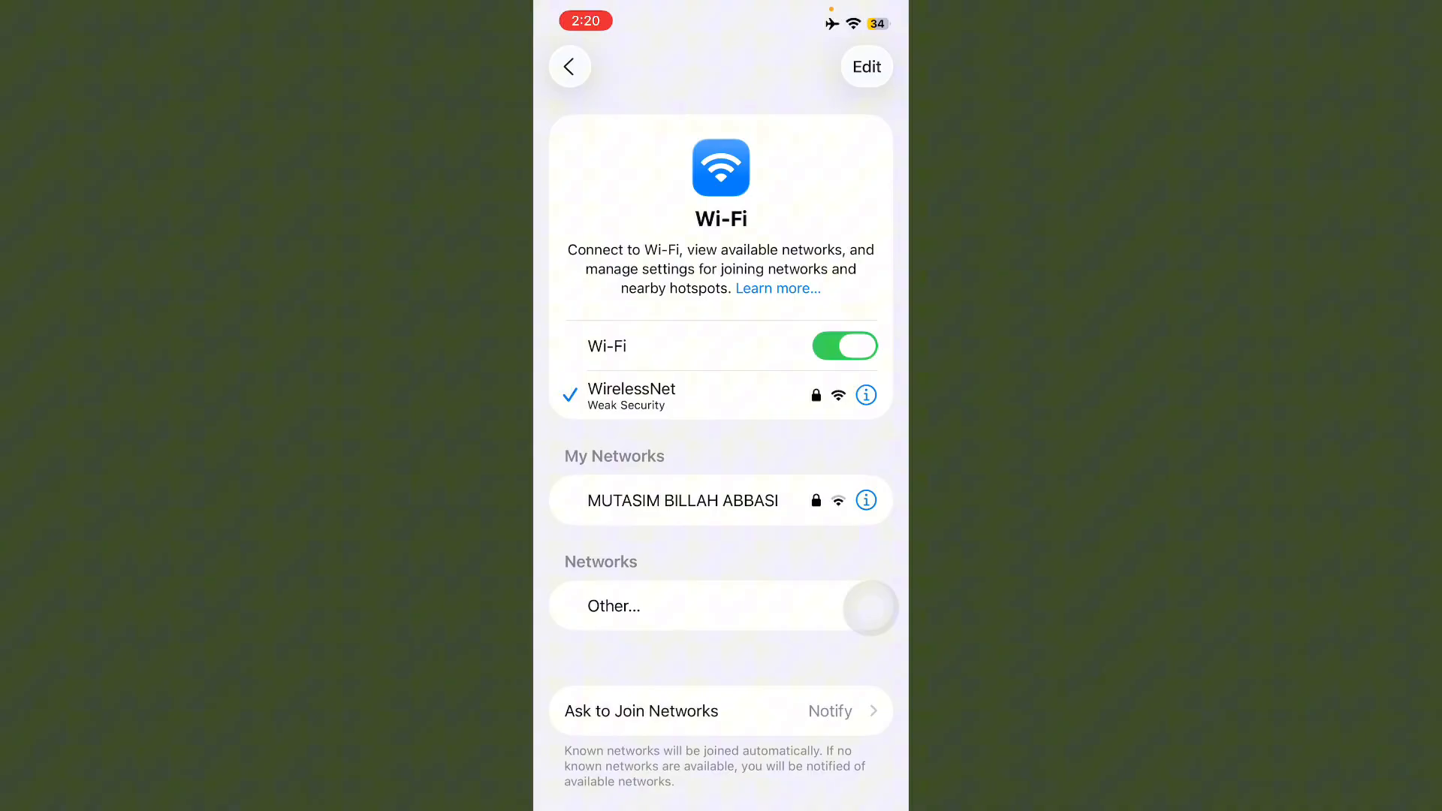
Step: Review Wi-Fi connection and confirm Date & Time is set automatically under General
click(569, 66)
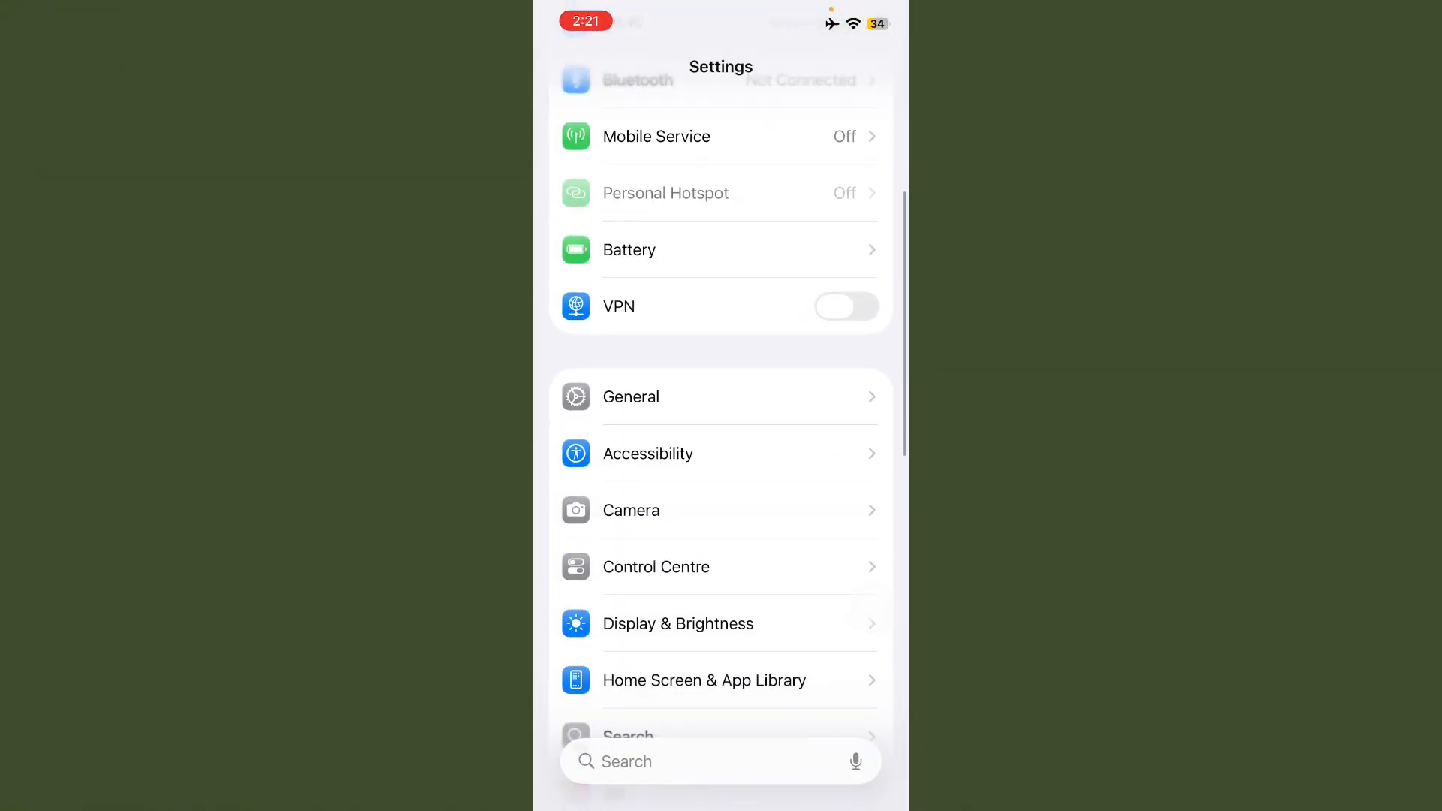
click(630, 397)
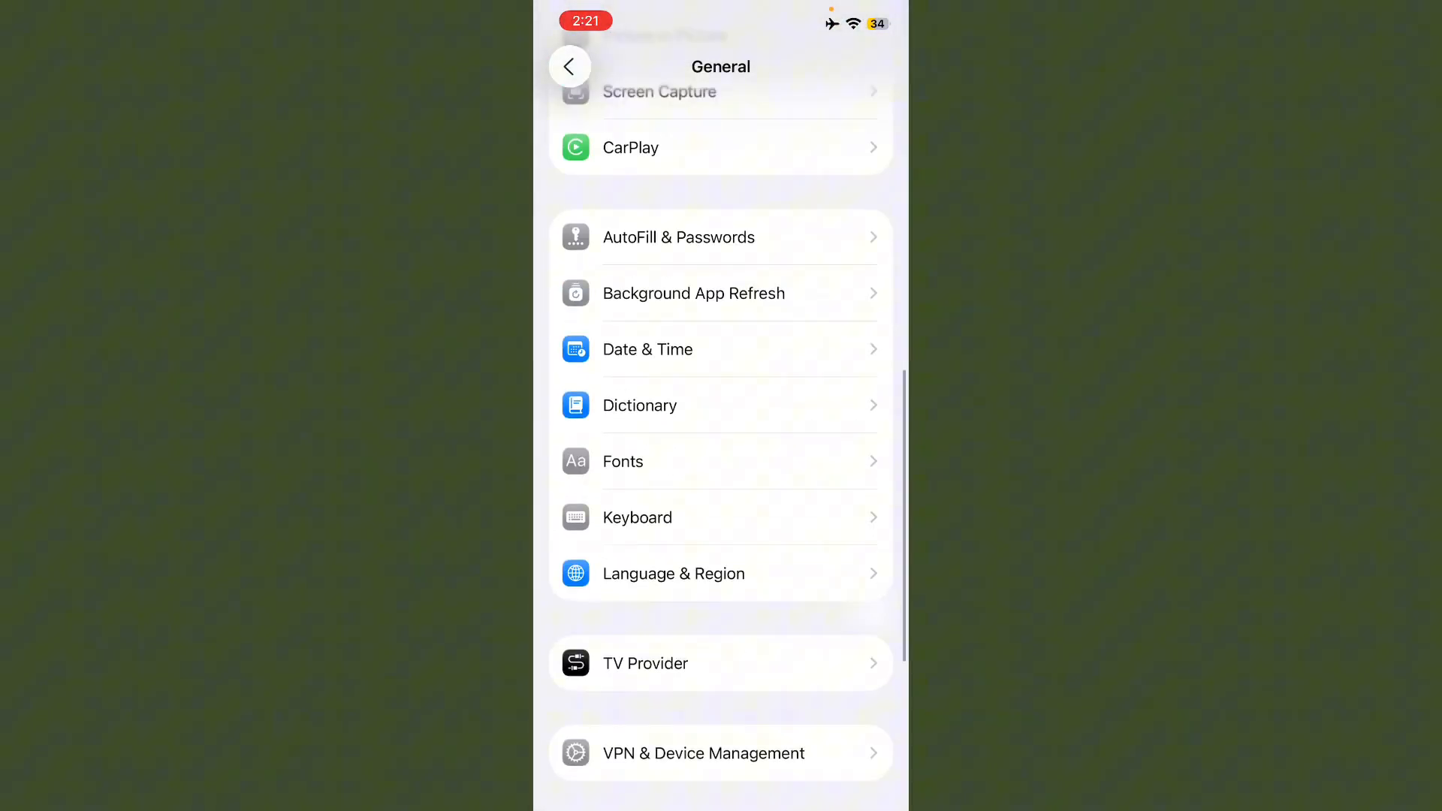
click(647, 350)
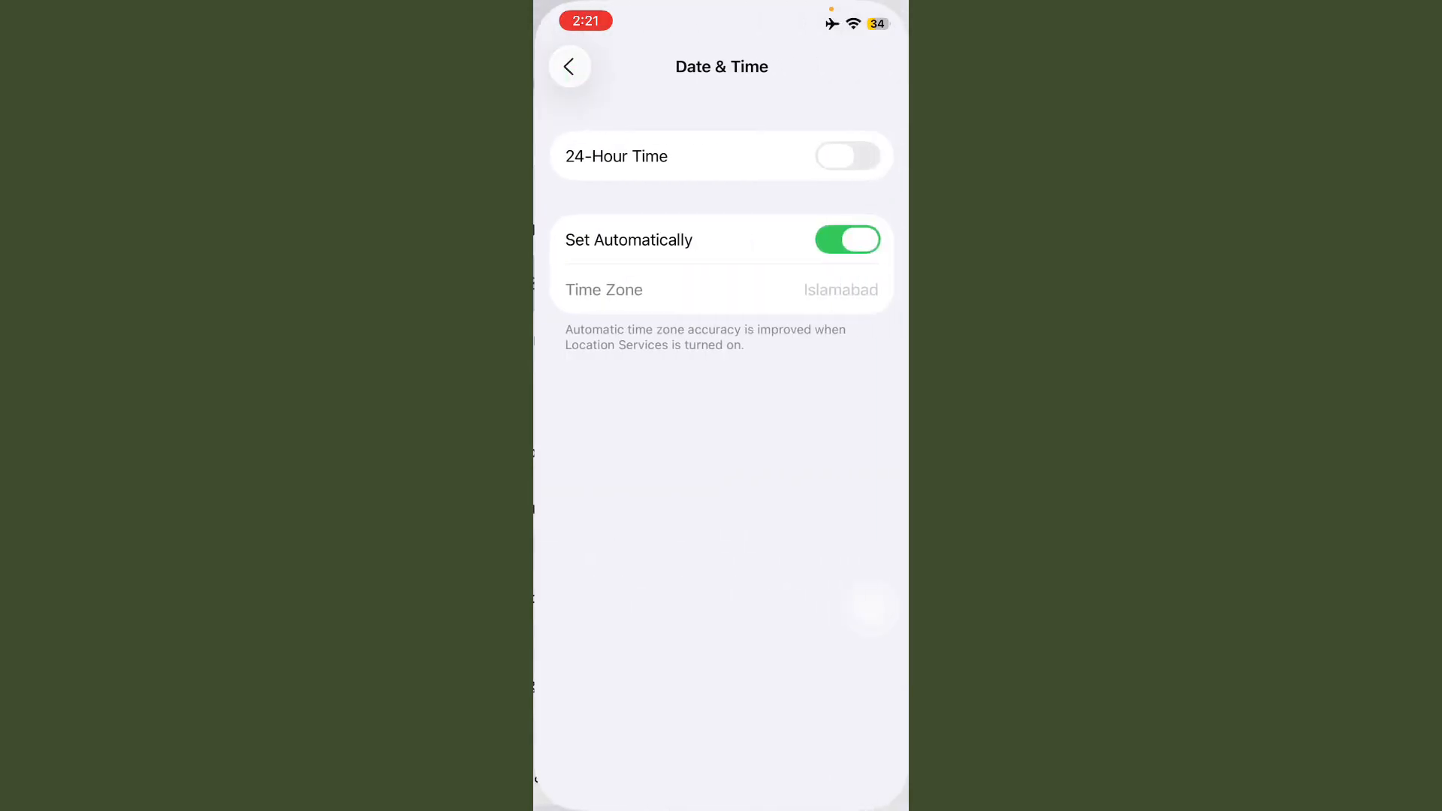
click(571, 66)
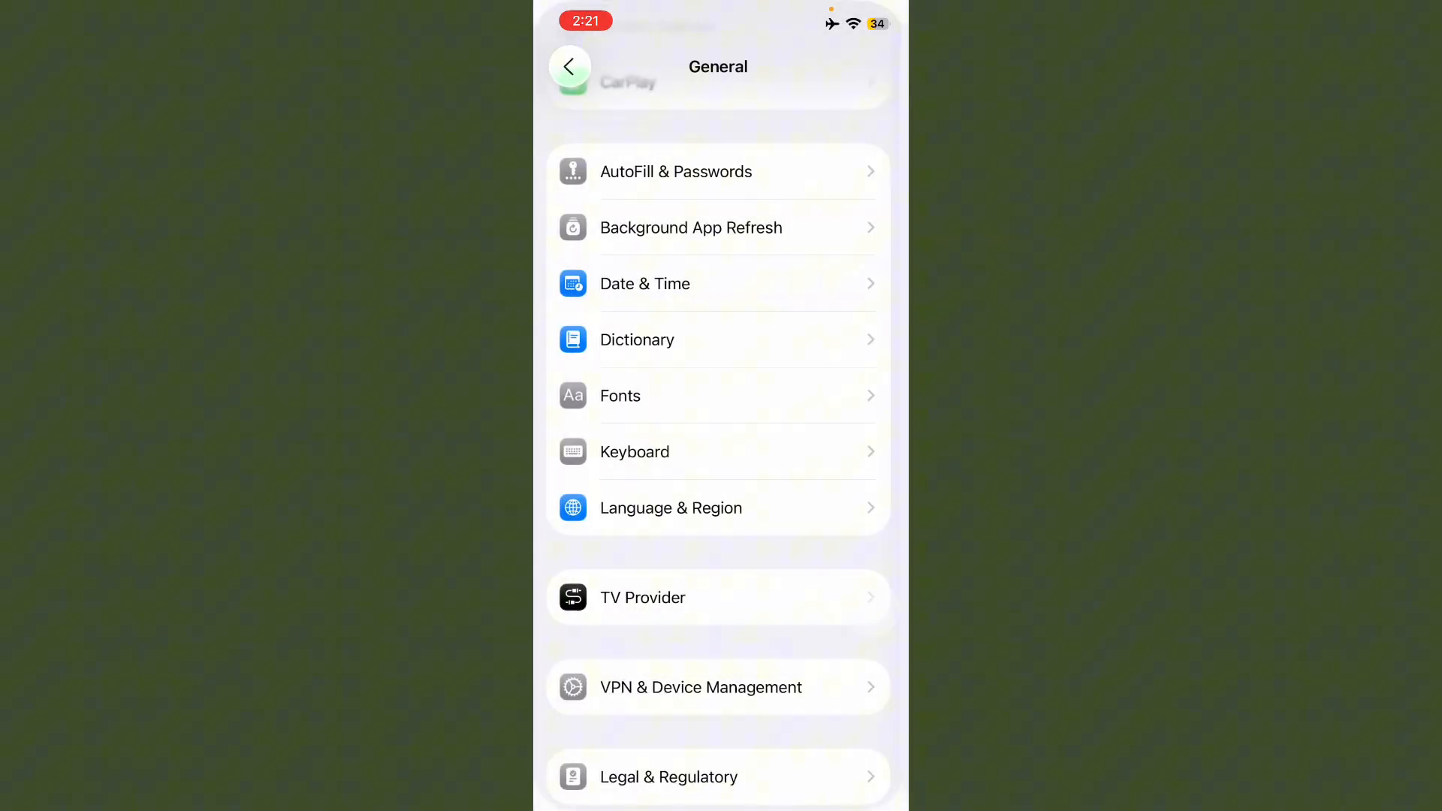
Step: Search 'beta profiles' in Safari, surfacing the betaprofiles.dev suggestion
scroll(down, 3)
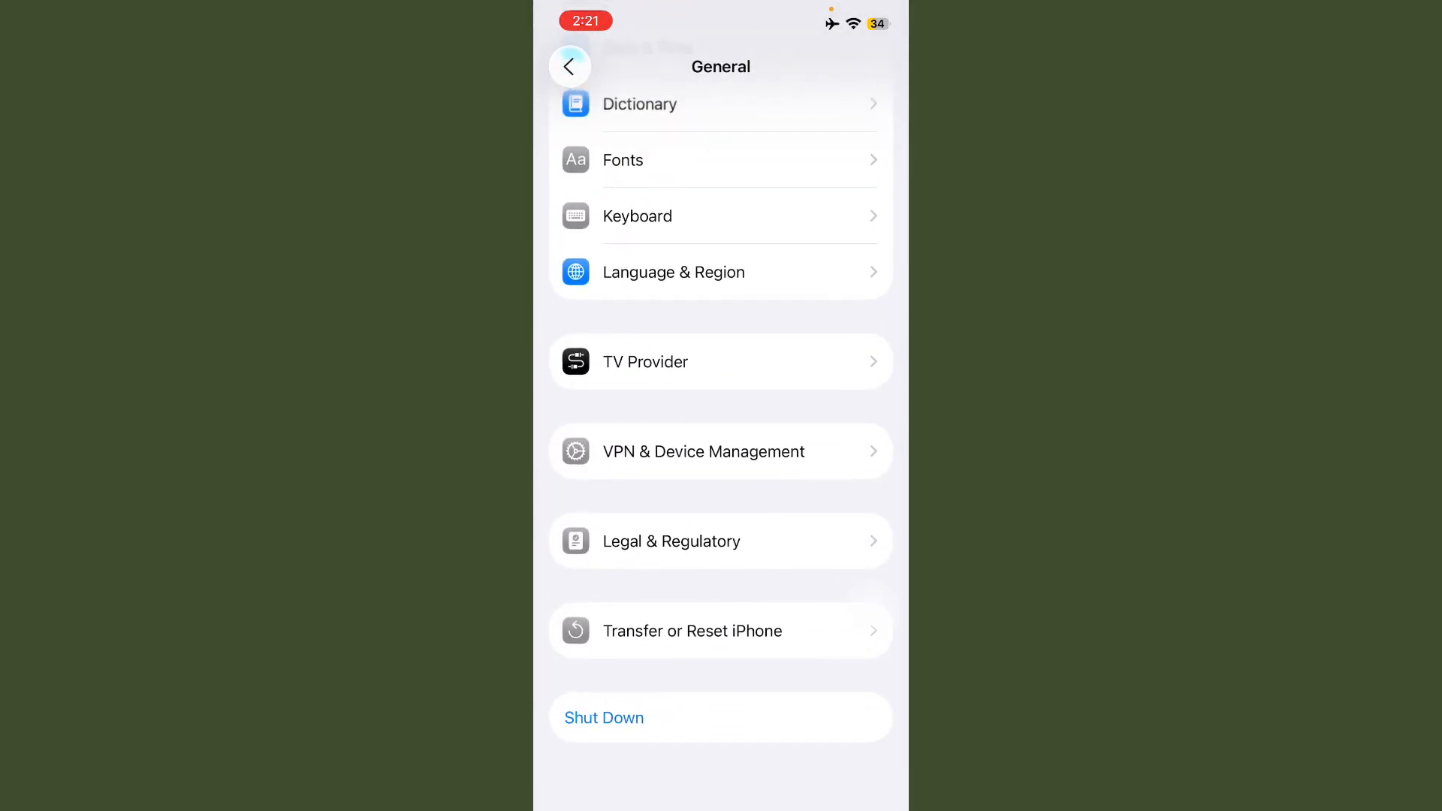
click(703, 452)
text(beta pr)
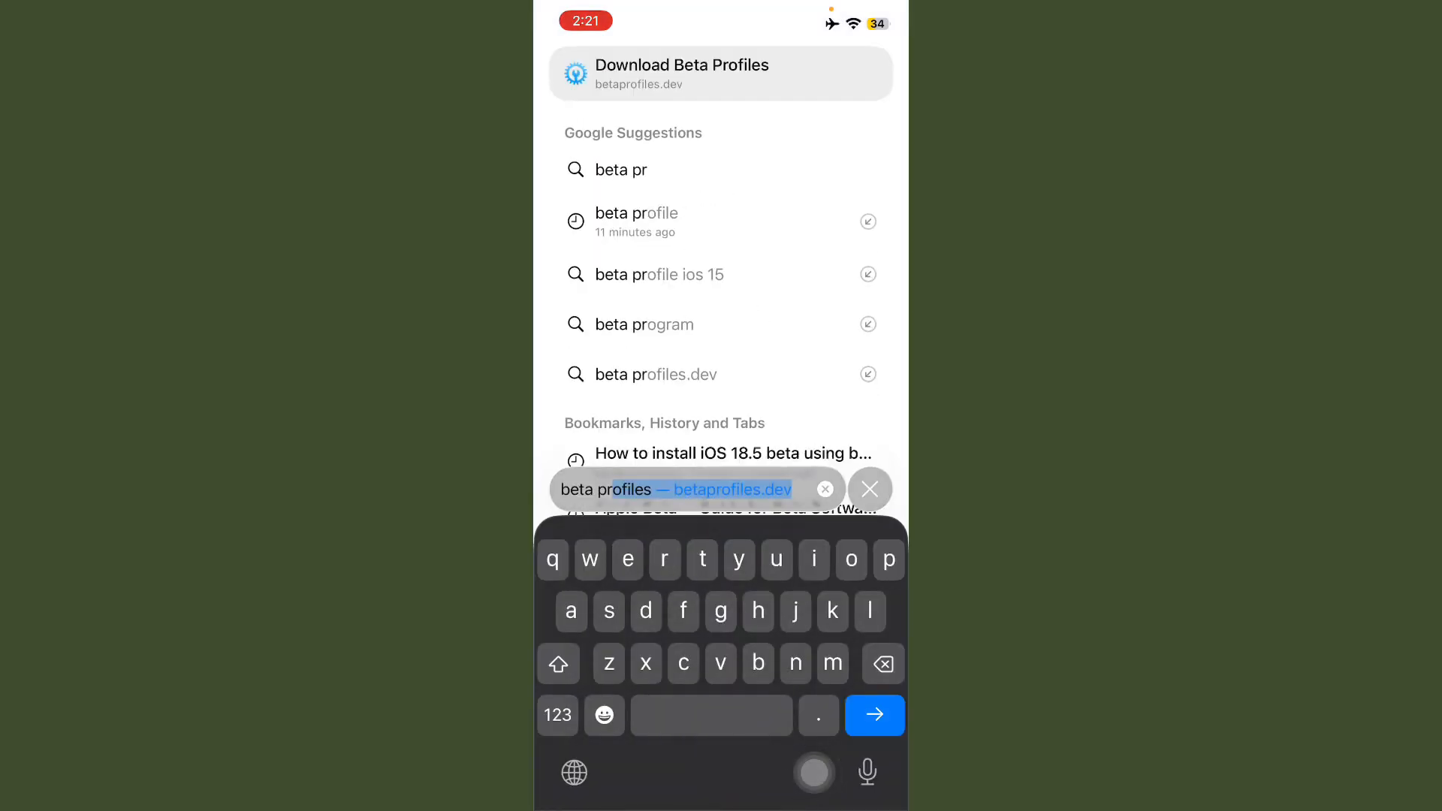
Step: Go to betaprofiles.dev and scroll down to the iOS 18 Beta Profile entry
click(636, 212)
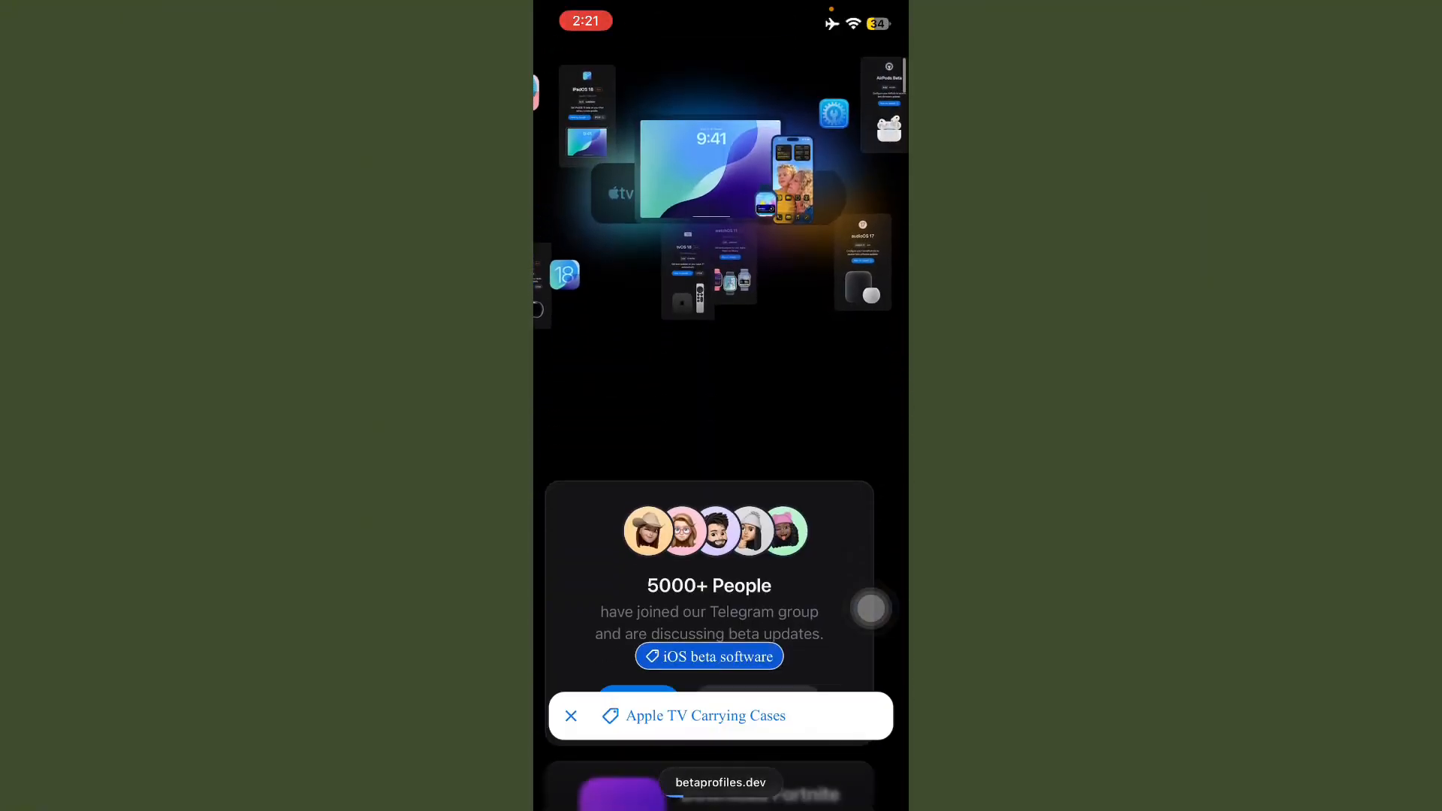
scroll(down, 3)
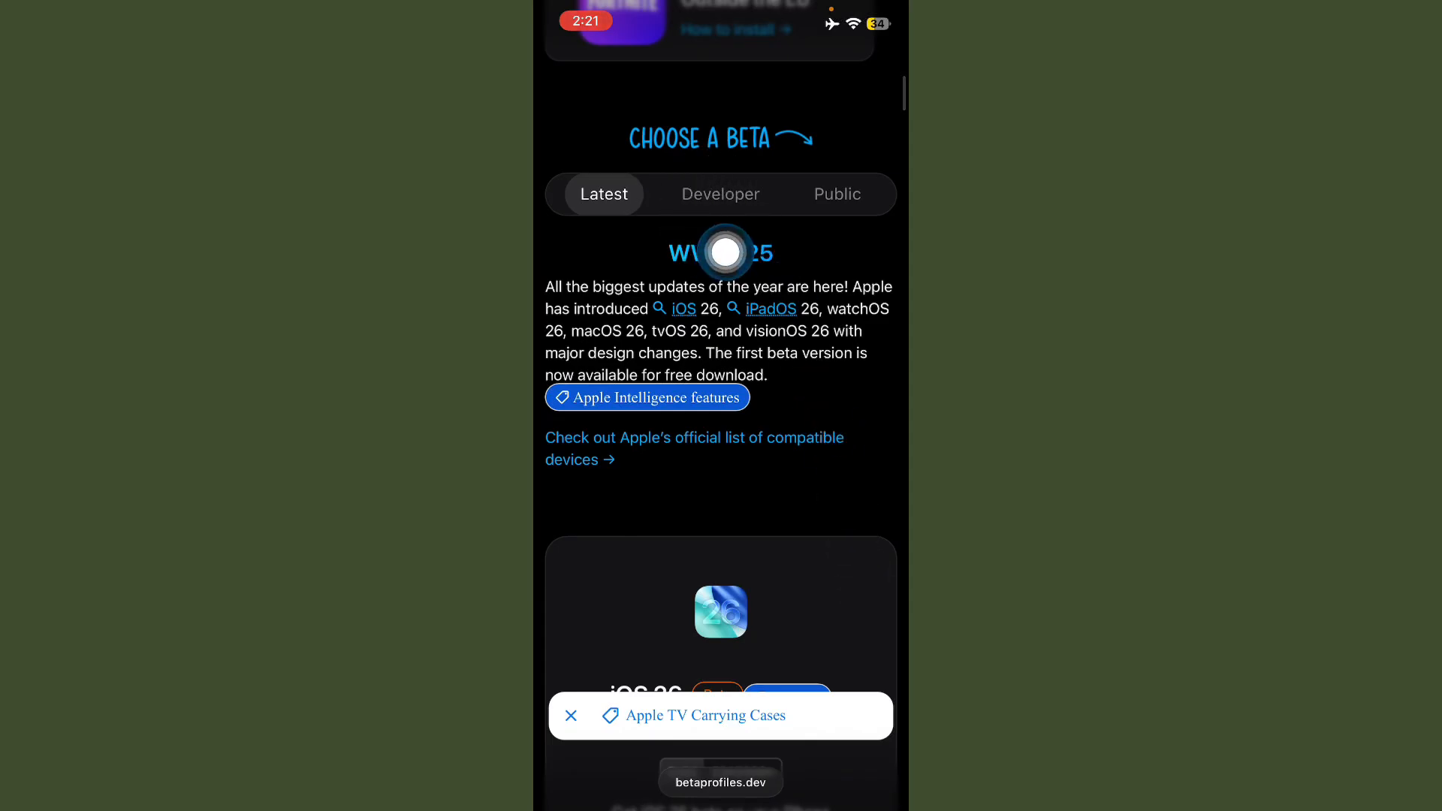
scroll(down, 3)
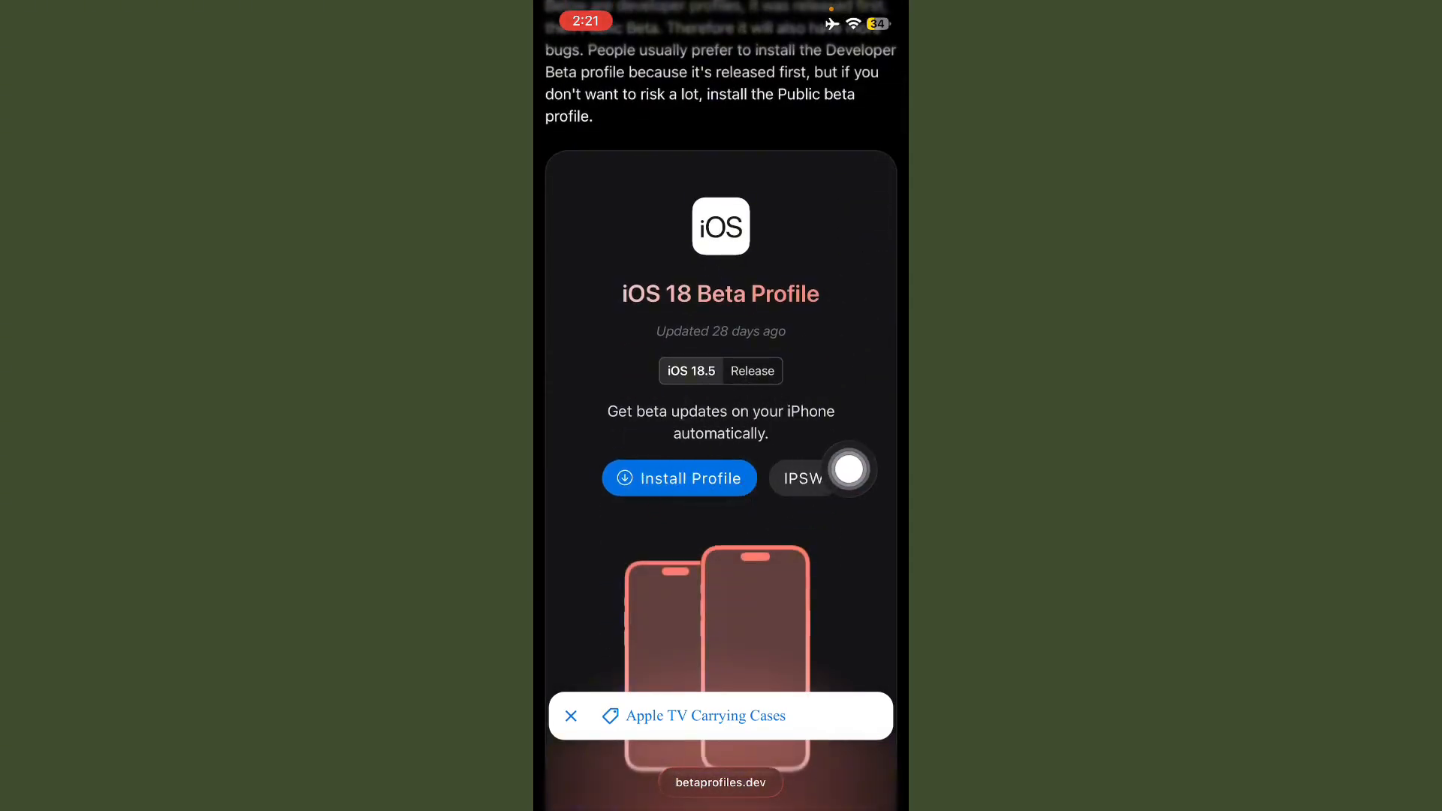
Step: Download the iOS 18 Beta Profile, confirming the install prompt and dismissing the Profile Downloaded notice
click(679, 478)
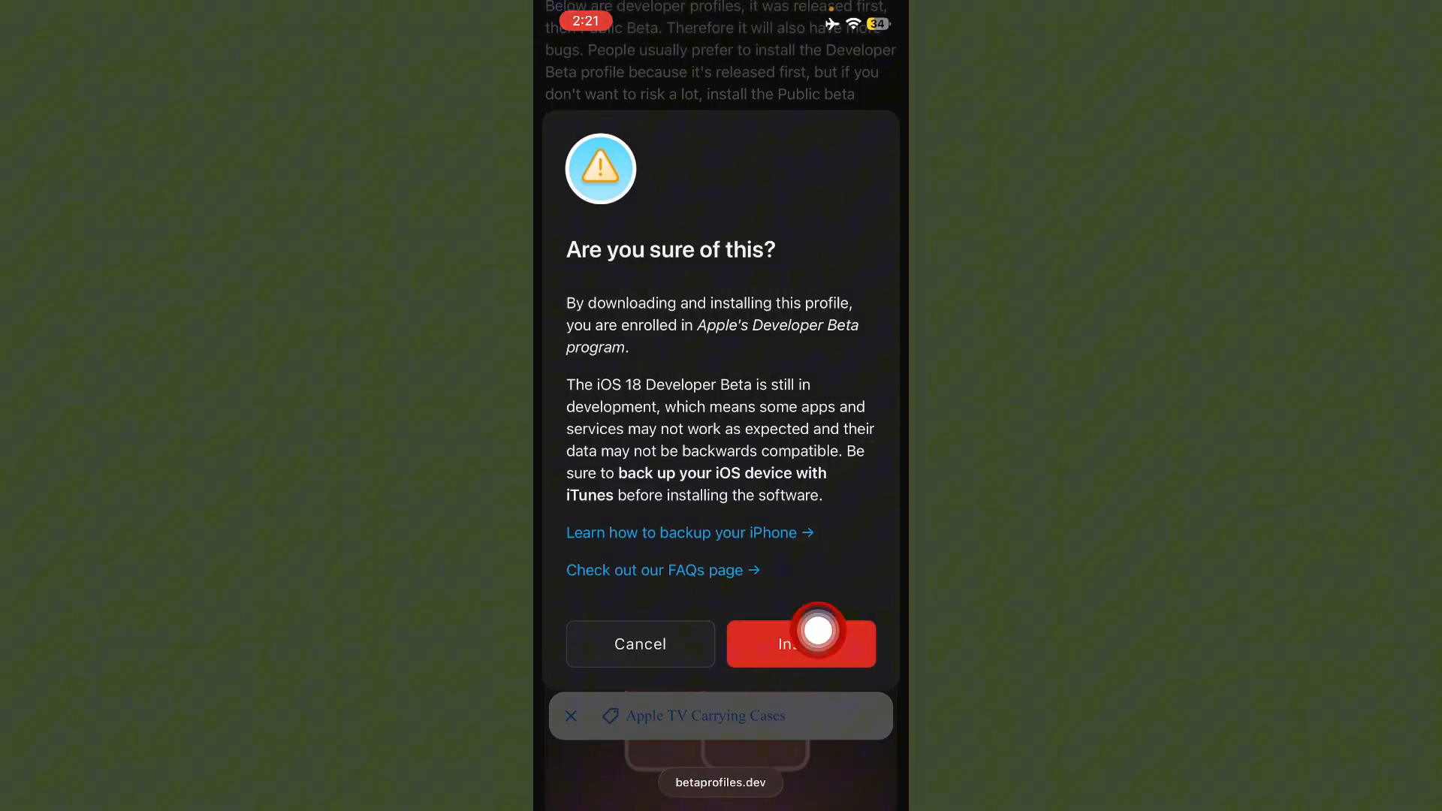
click(801, 645)
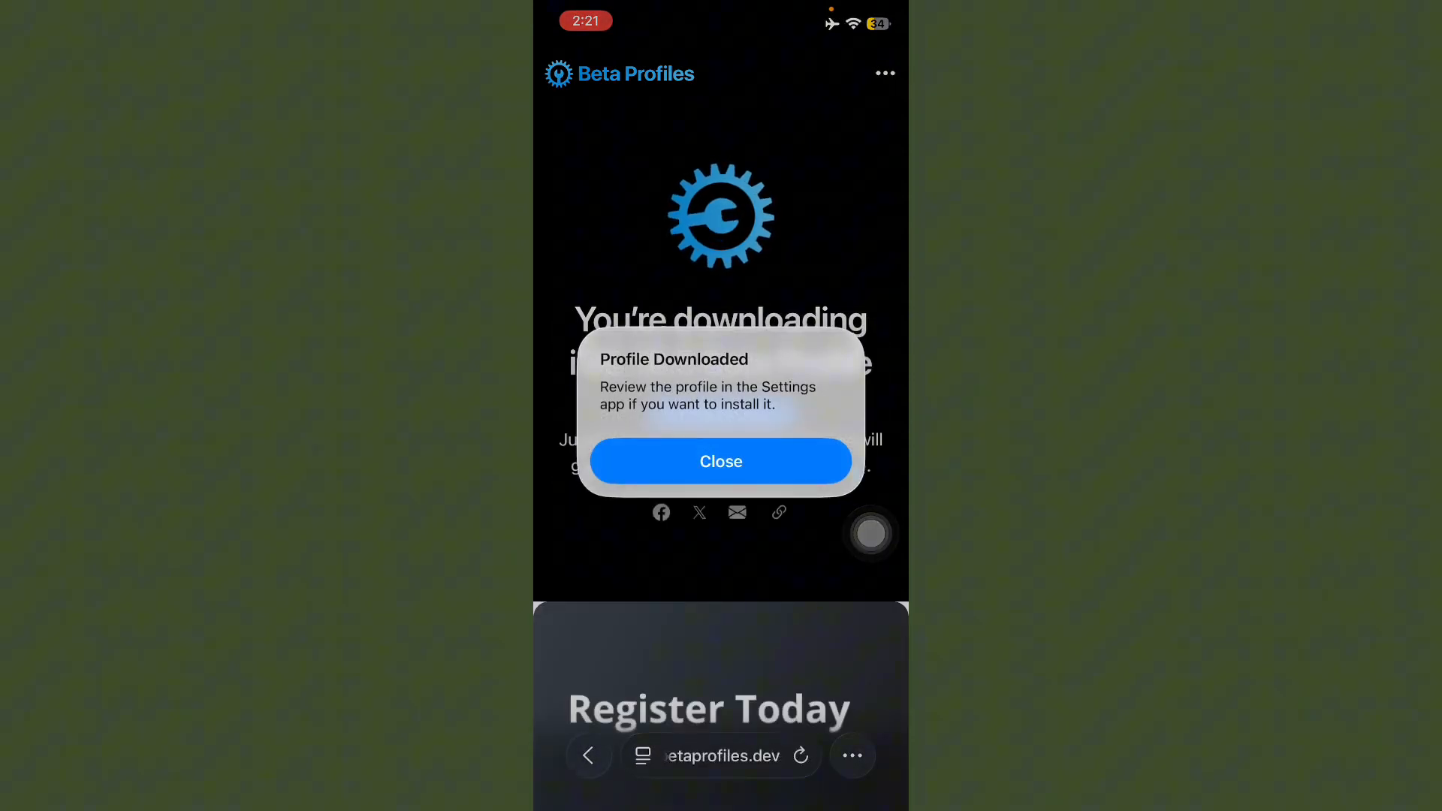
click(721, 461)
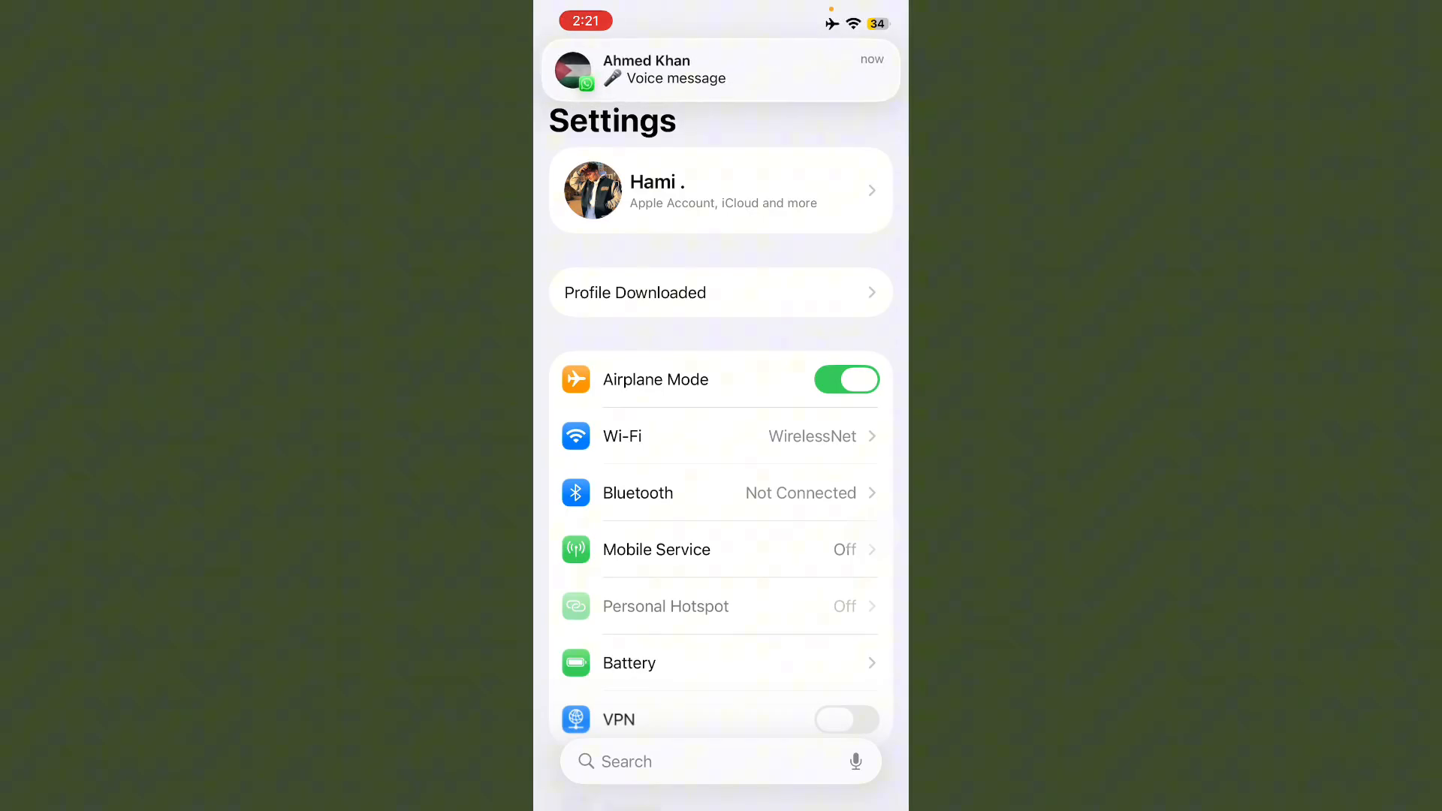
Step: In Settings, open Profile Downloaded and the iOS 18 Beta Software Profile's Install Profile screen
click(720, 69)
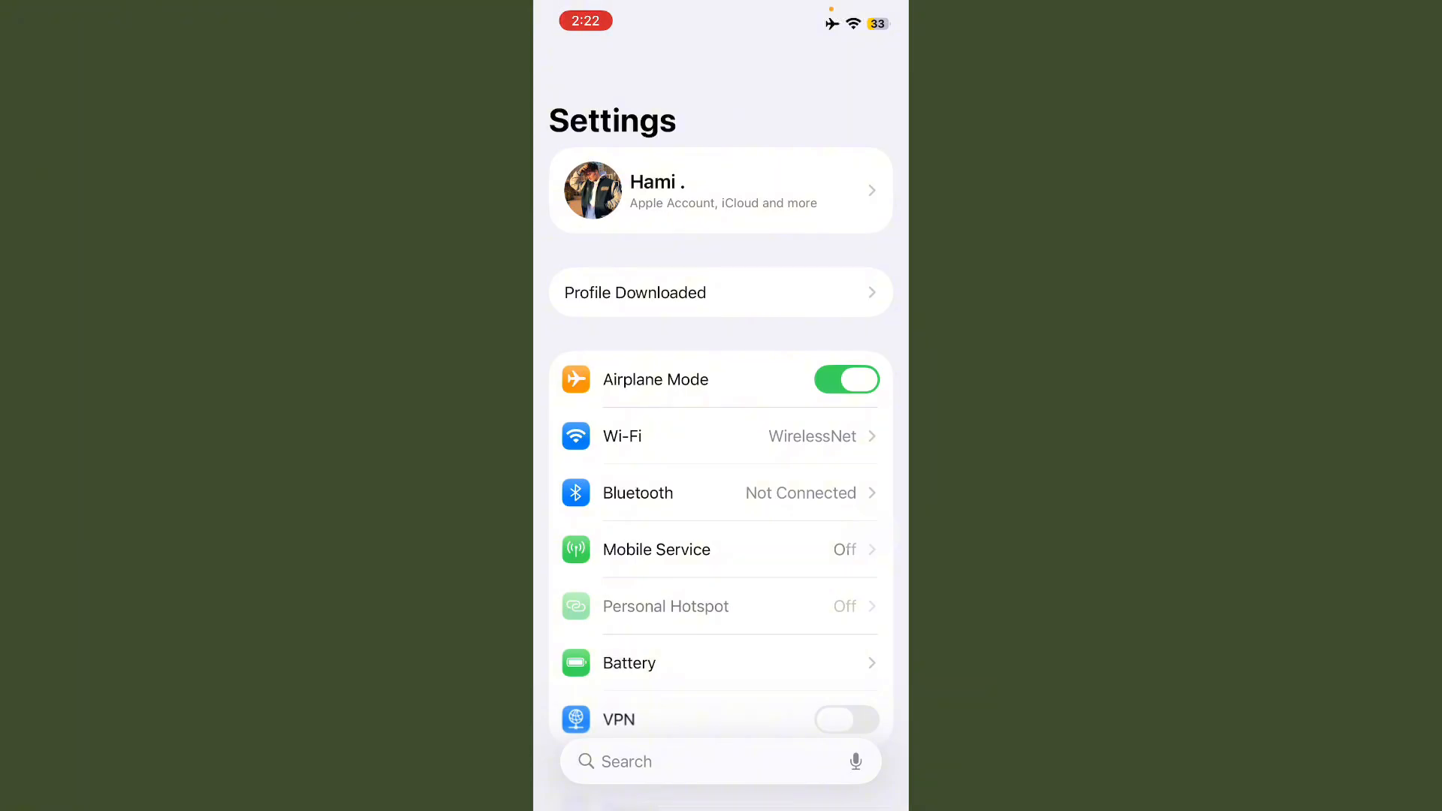
click(617, 719)
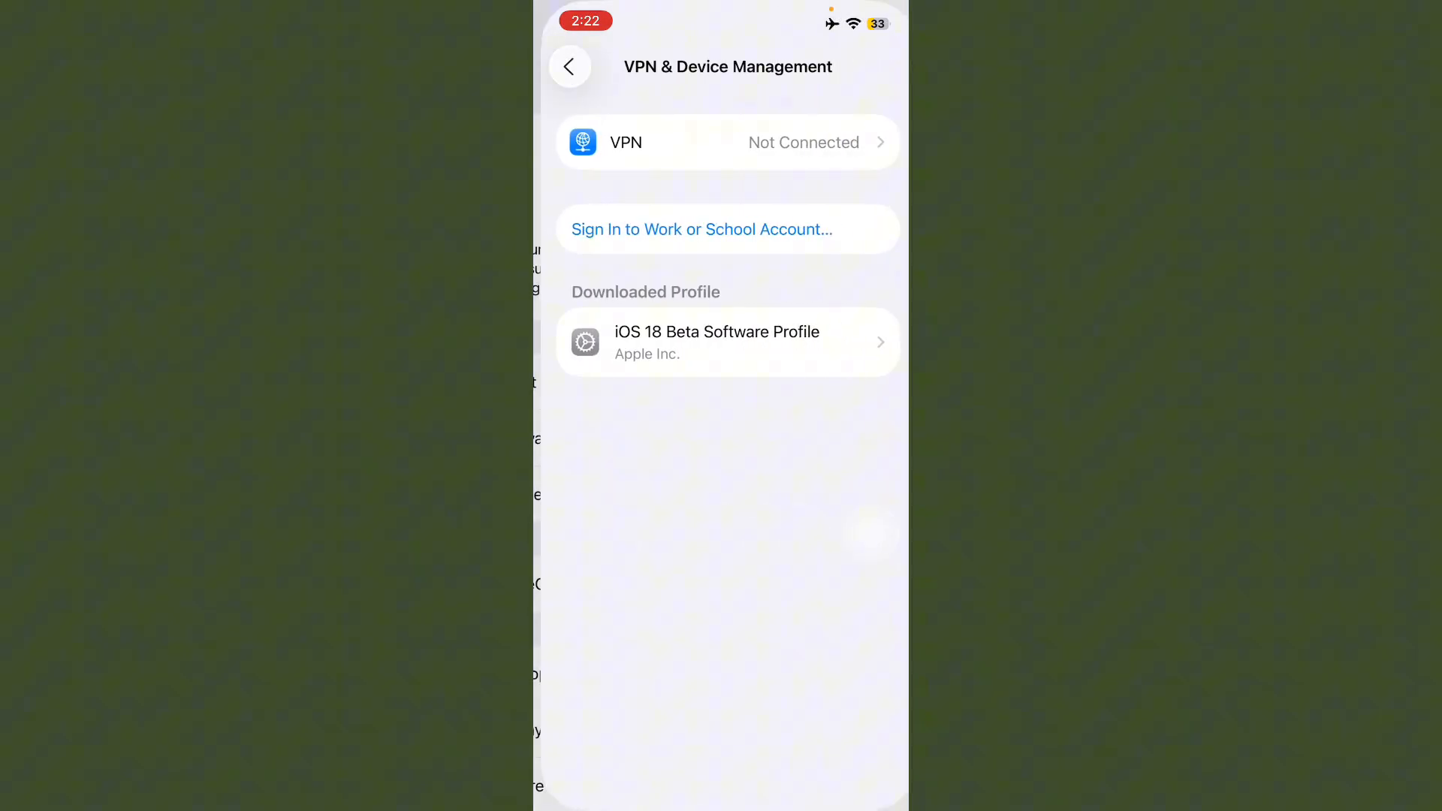
click(727, 343)
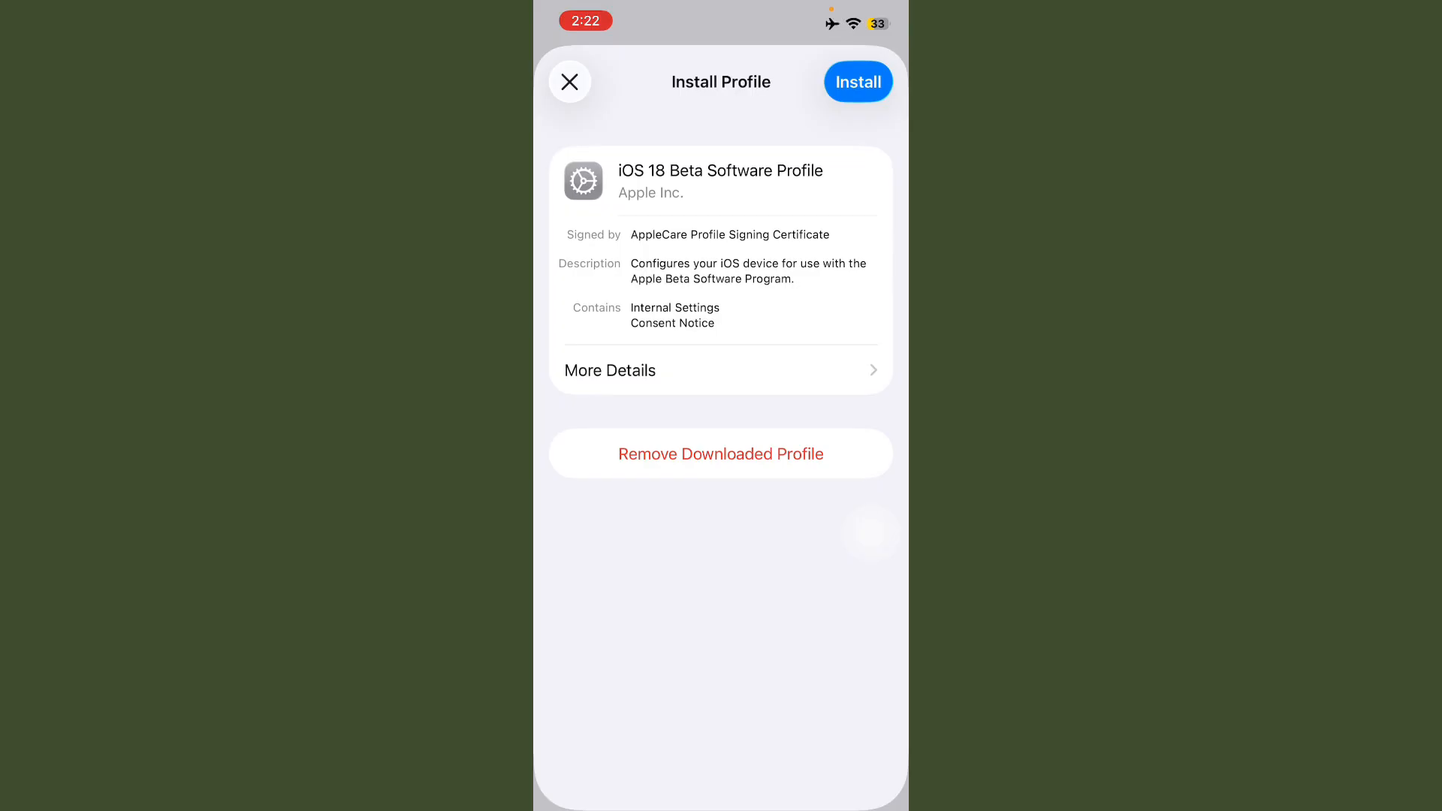